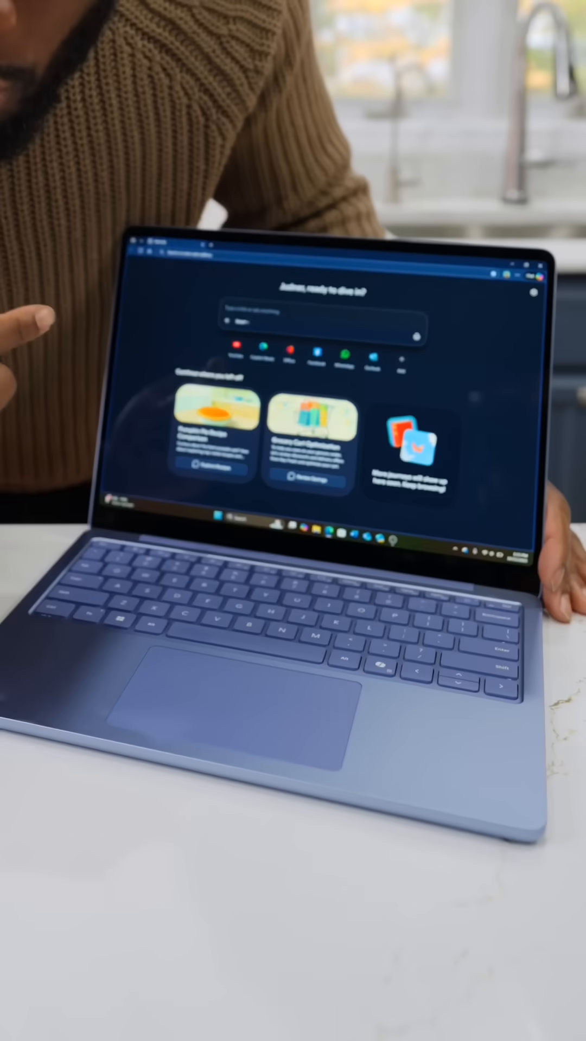
pyautogui.write('search for some pumpkin pie reciep')
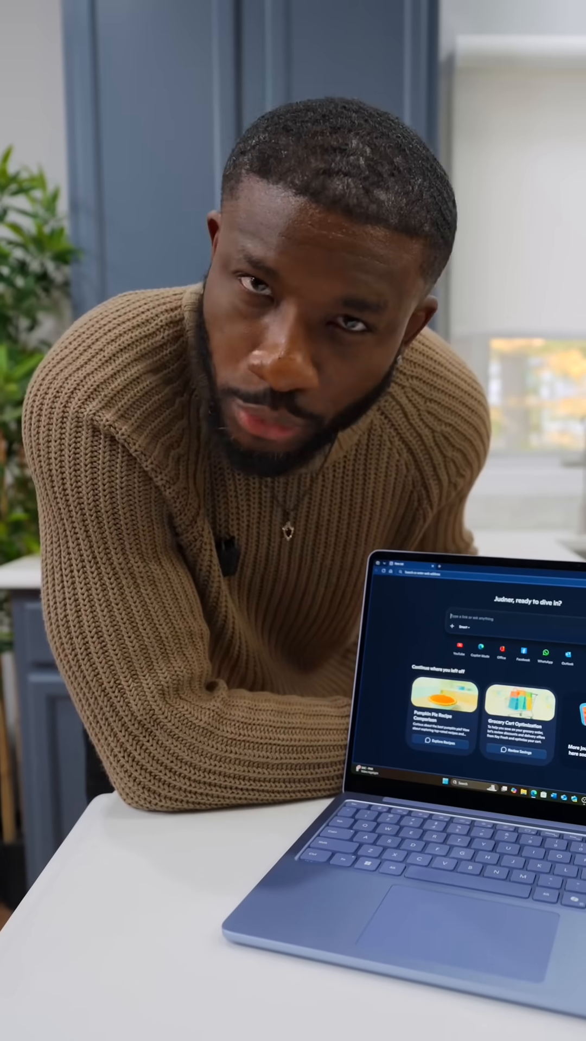
pyautogui.write('search for some pumpkin pie')
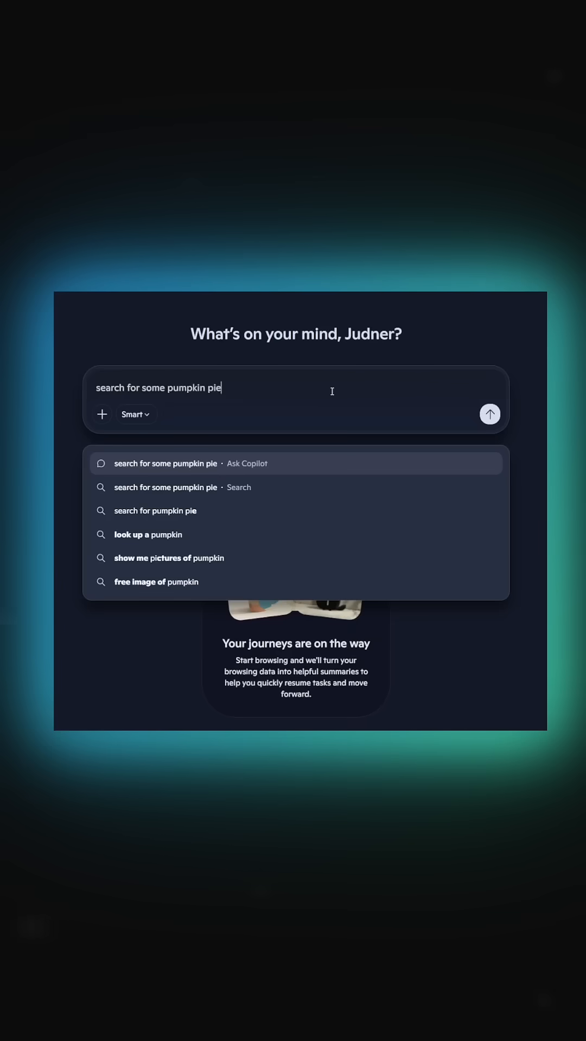